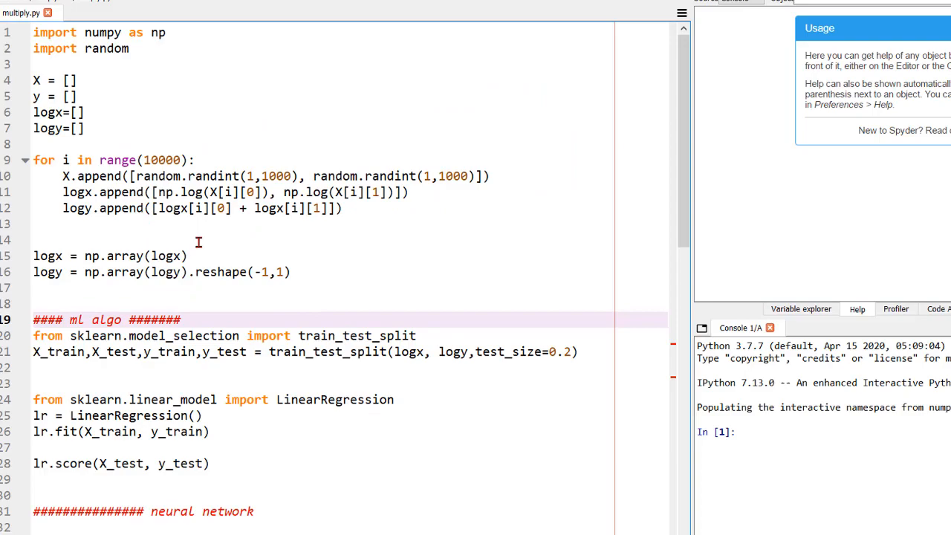
Delete the y = [] line and highlight parts of the data-generation loop while explaining
{"action": "scroll", "scroll_direction": "down", "scroll_amount": 3}
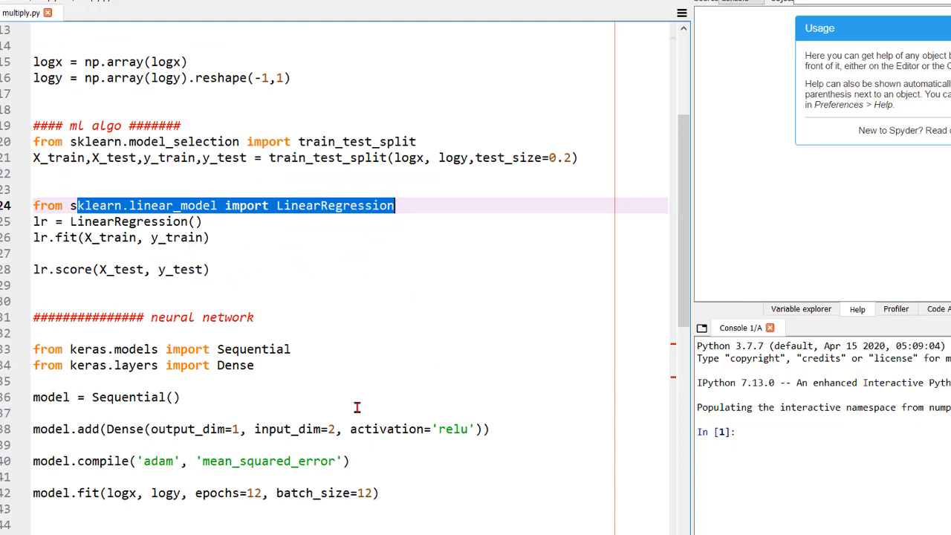
{"action": "scroll", "scroll_direction": "down", "scroll_amount": 3}
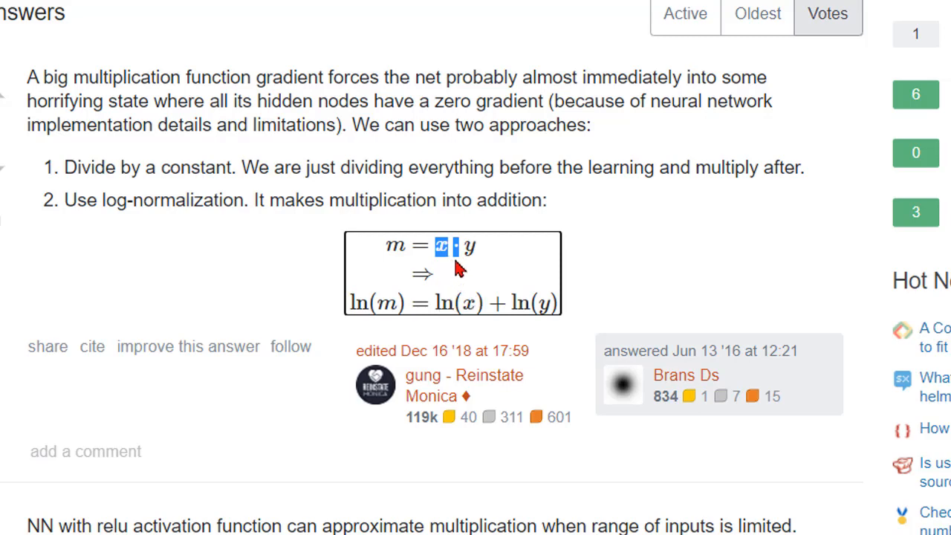
{"action": "mouse_move", "coordinate": [513, 308]}
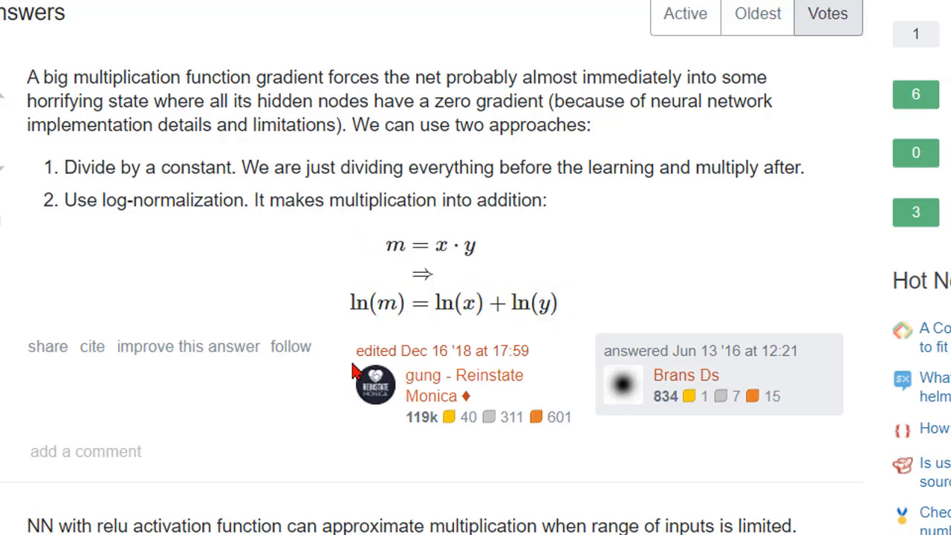
{"action": "mouse_move", "coordinate": [437, 288]}
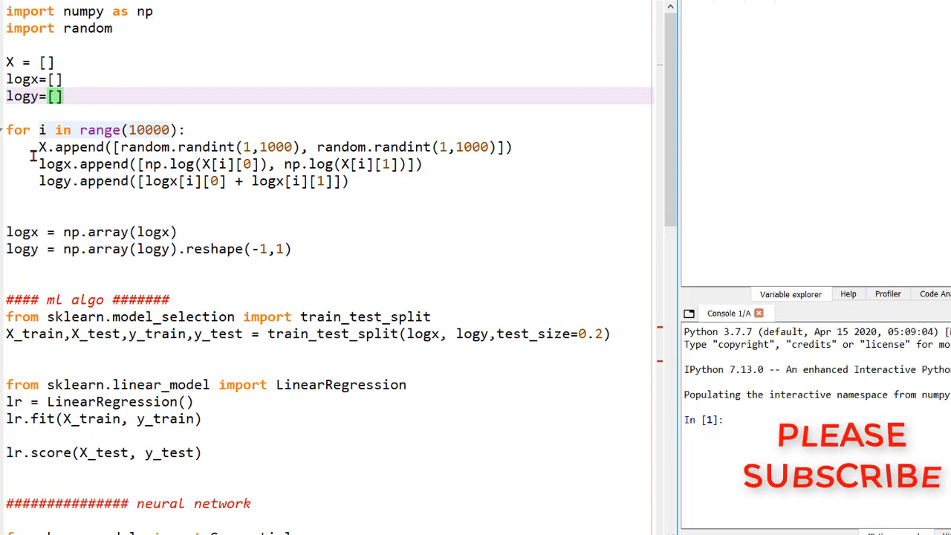
{"action": "double_click", "coordinate": [67, 146]}
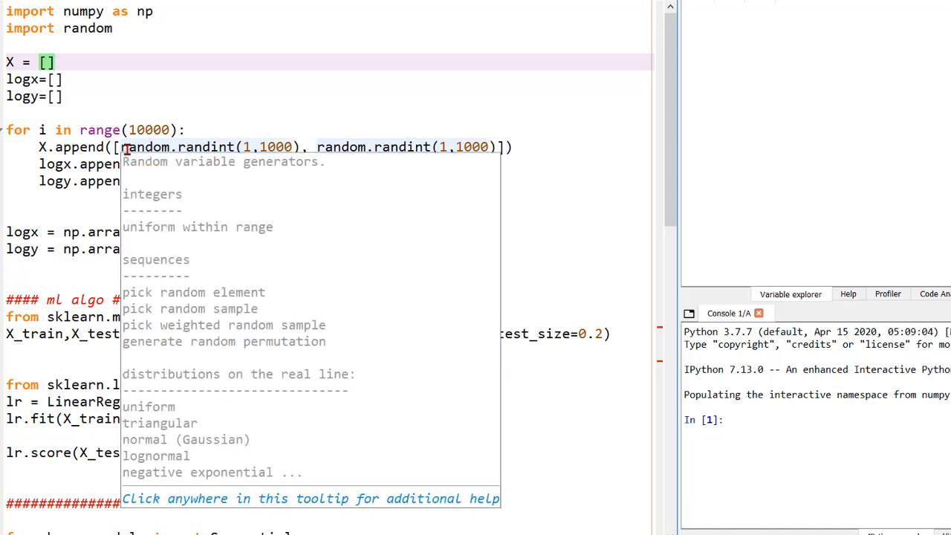
{"action": "double_click", "coordinate": [149, 129]}
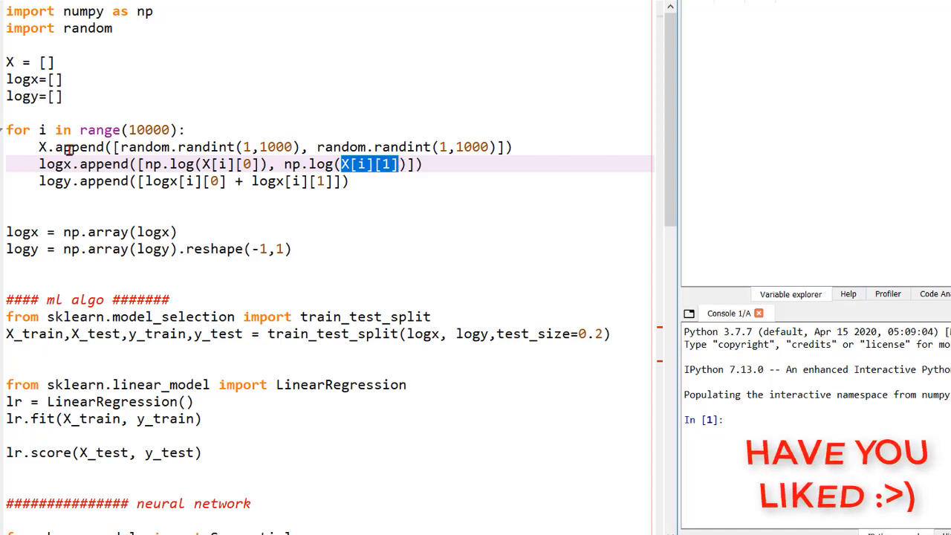
{"action": "left_click", "coordinate": [121, 194]}
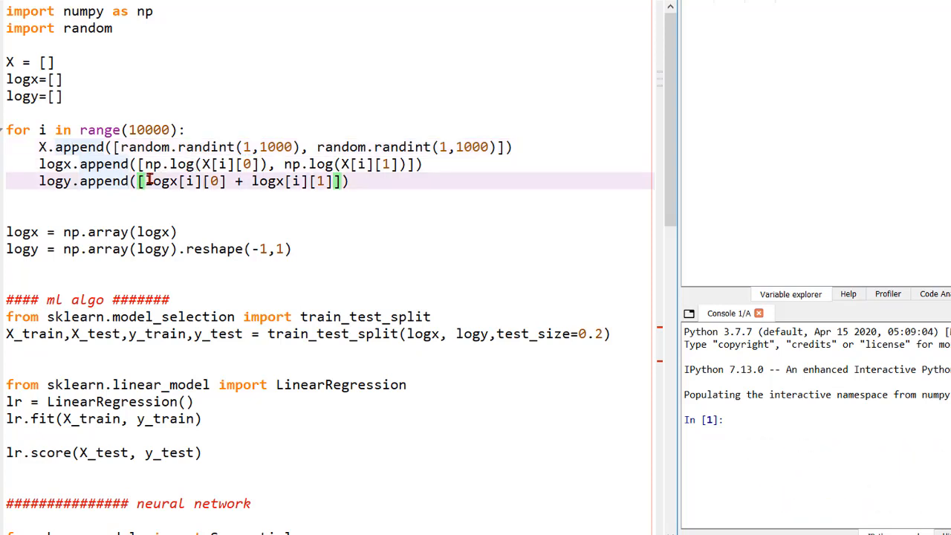
{"action": "double_click", "coordinate": [162, 181]}
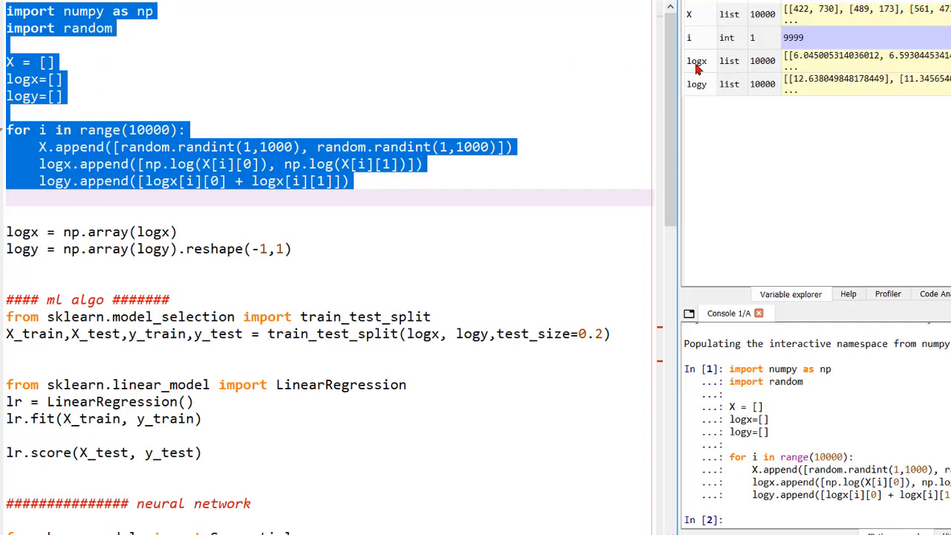
Convert logx and logy to arrays, inspecting logx before and after, then logy
{"action": "double_click", "coordinate": [696, 61]}
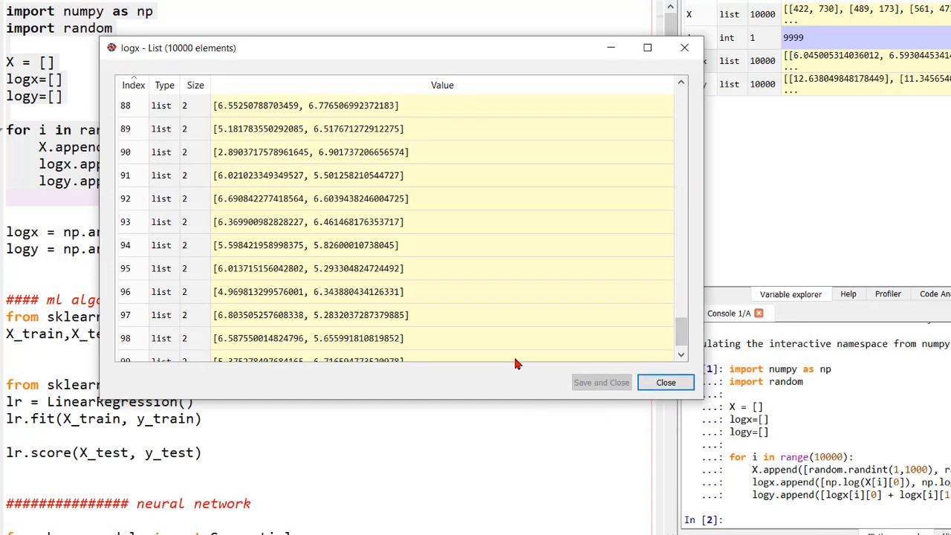
{"action": "left_click", "coordinate": [665, 382]}
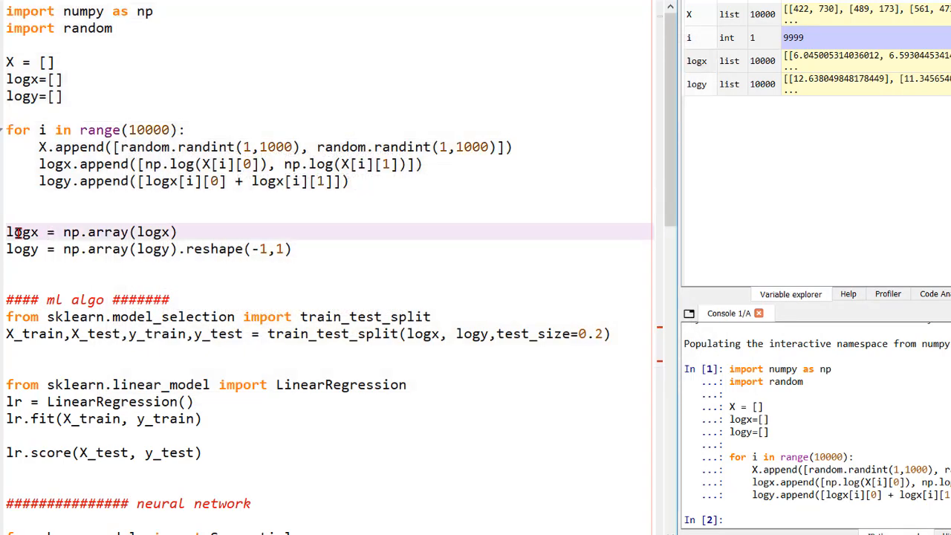
{"action": "left_click_drag", "start_coordinate": [6, 232], "coordinate": [304, 249]}
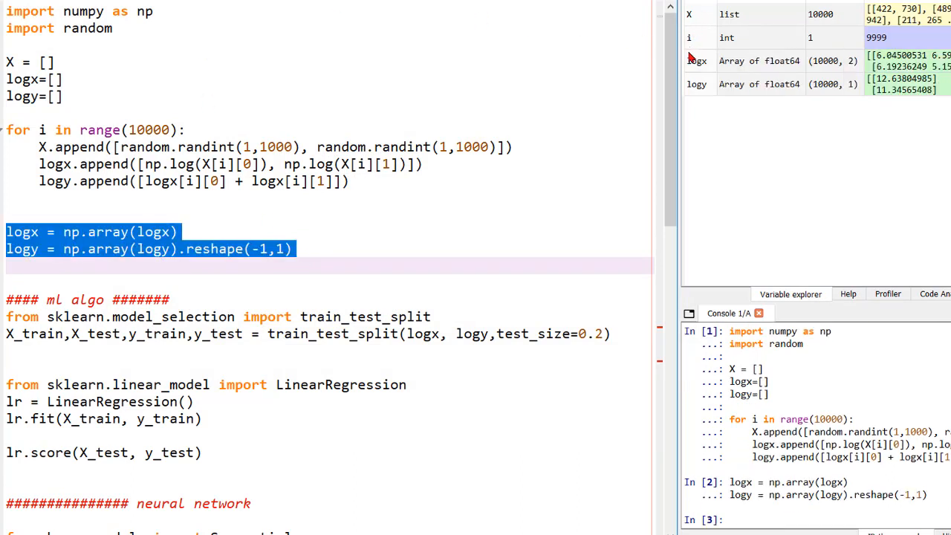
{"action": "double_click", "coordinate": [696, 61]}
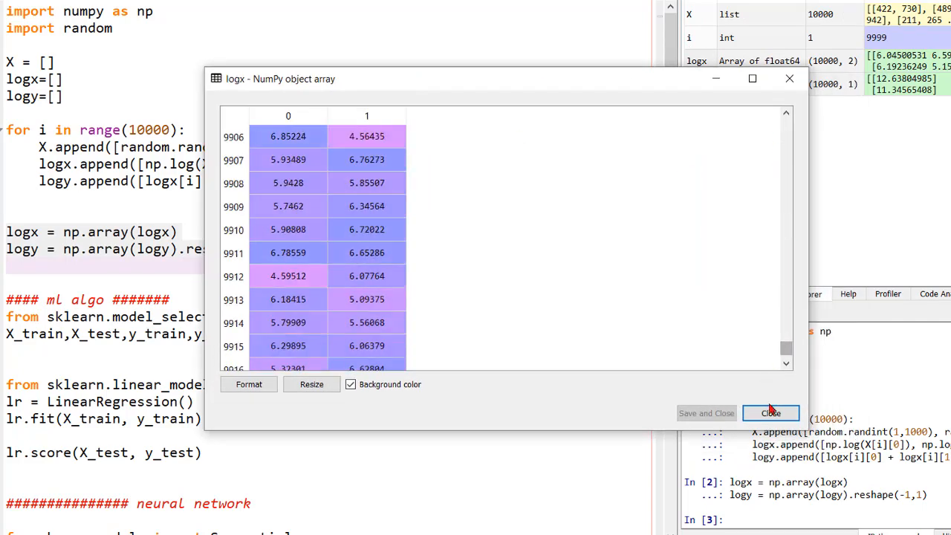
{"action": "left_click", "coordinate": [771, 413]}
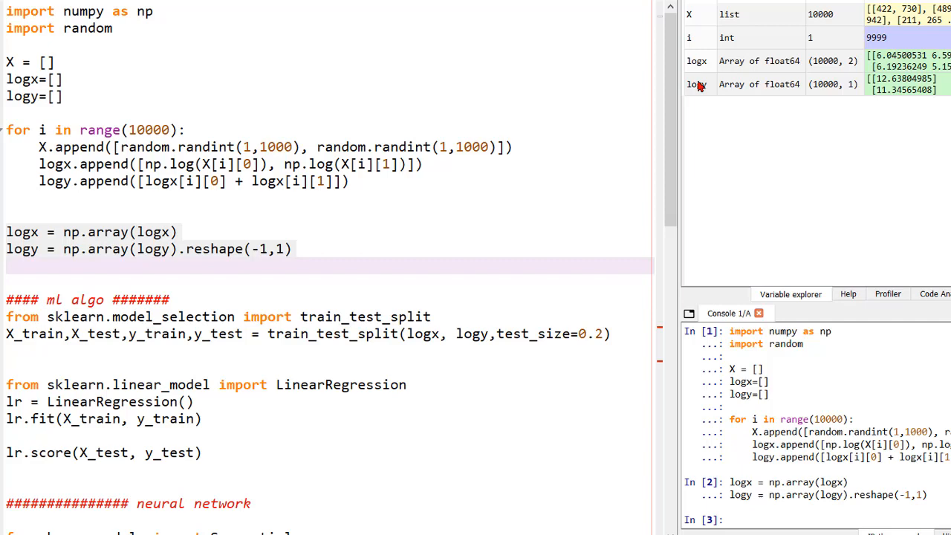
{"action": "double_click", "coordinate": [697, 84]}
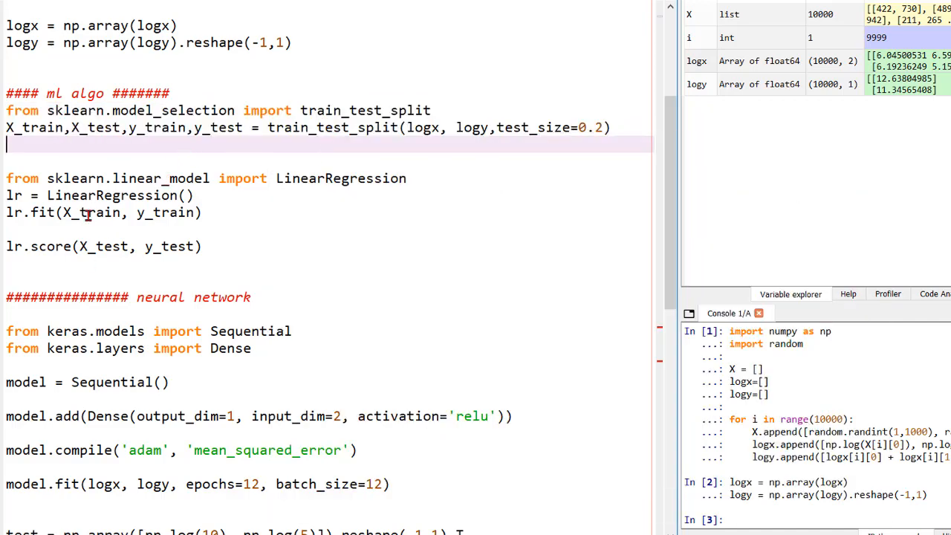
Wrap the ml algo linear regression section in triple quotes to disable it
{"action": "scroll", "scroll_direction": "down", "scroll_amount": 3}
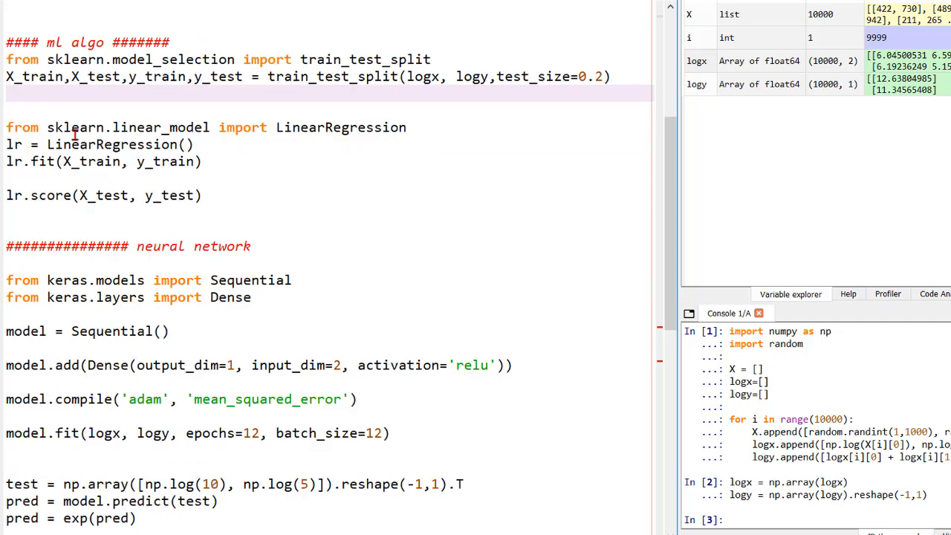
{"action": "mouse_move", "coordinate": [16, 26]}
{"action": "type", "text": "'''"}
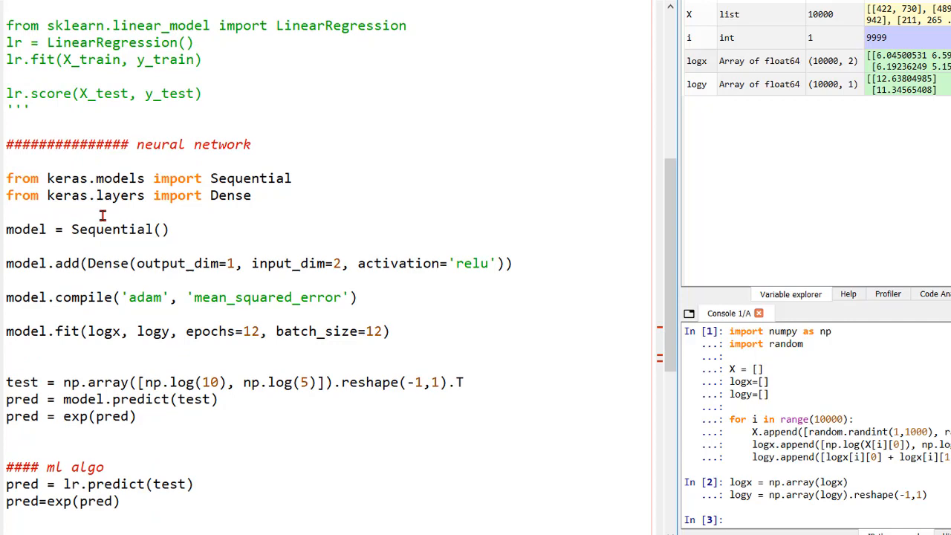
{"action": "scroll", "scroll_direction": "down", "scroll_amount": 3}
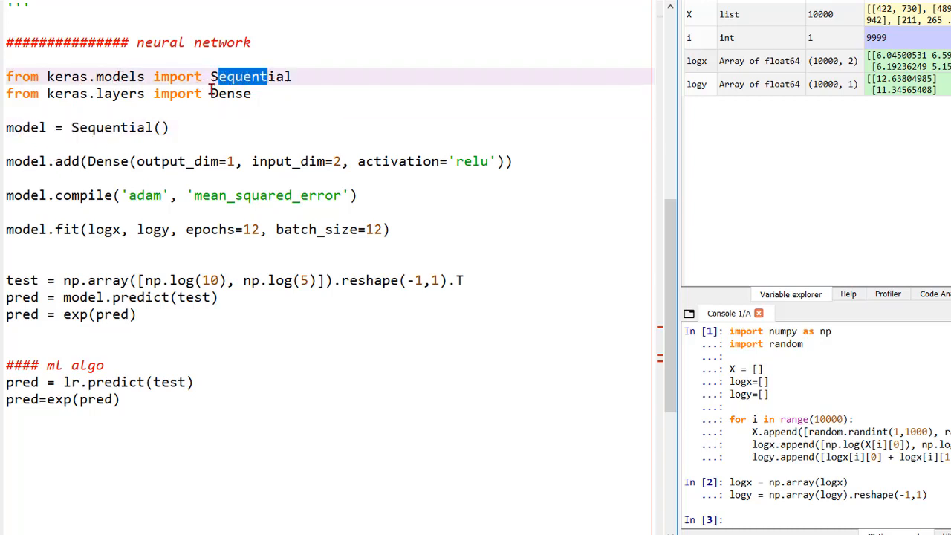
{"action": "double_click", "coordinate": [227, 93]}
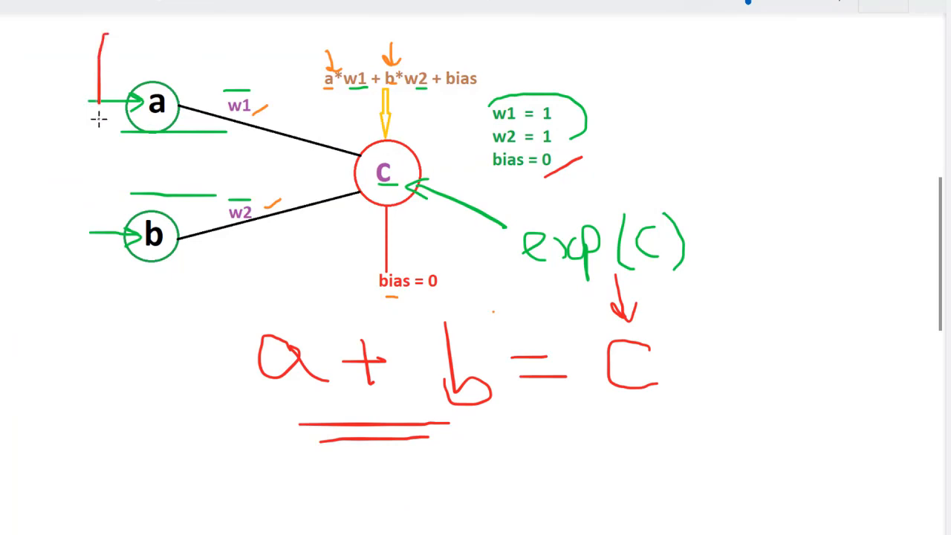
Show the Paint sketch of inputs a and b feeding c through weights and bias
{"action": "left_click_drag", "start_coordinate": [100, 101], "coordinate": [160, 272]}
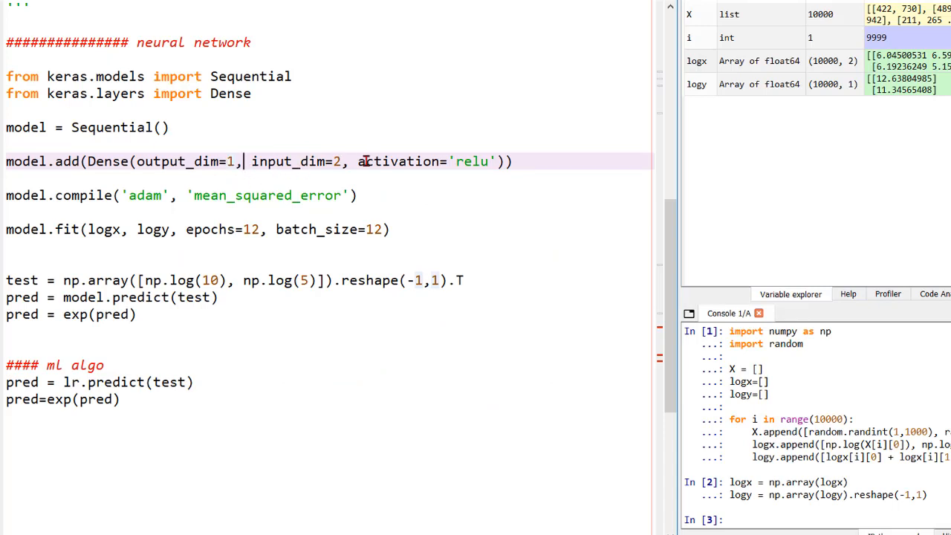
Raise model.fit epochs from 12 to 20, retrain the network, and run the prediction lines
{"action": "double_click", "coordinate": [401, 161]}
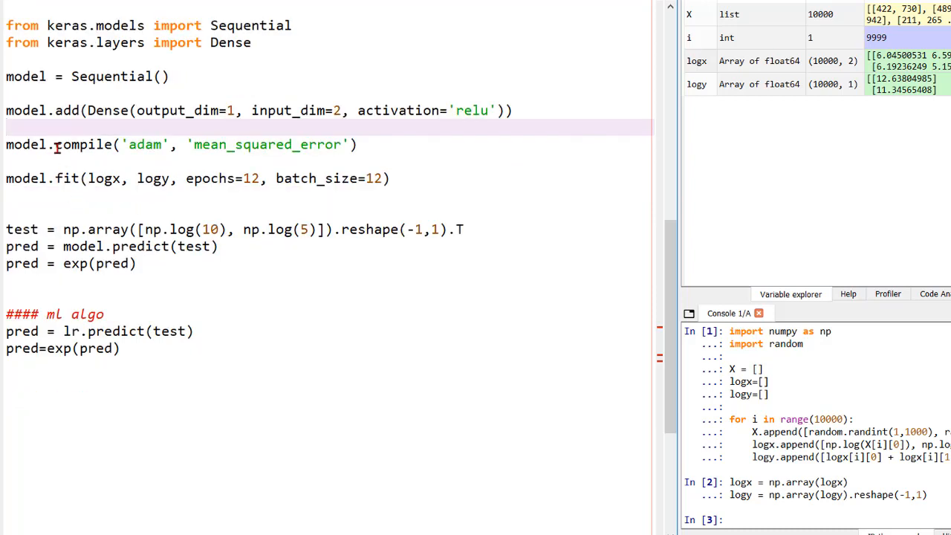
{"action": "double_click", "coordinate": [74, 144]}
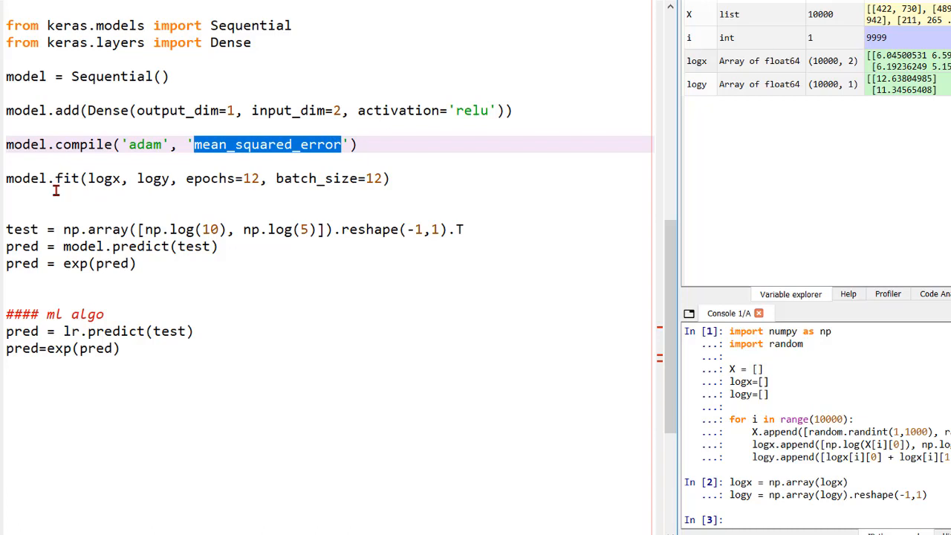
{"action": "double_click", "coordinate": [104, 179]}
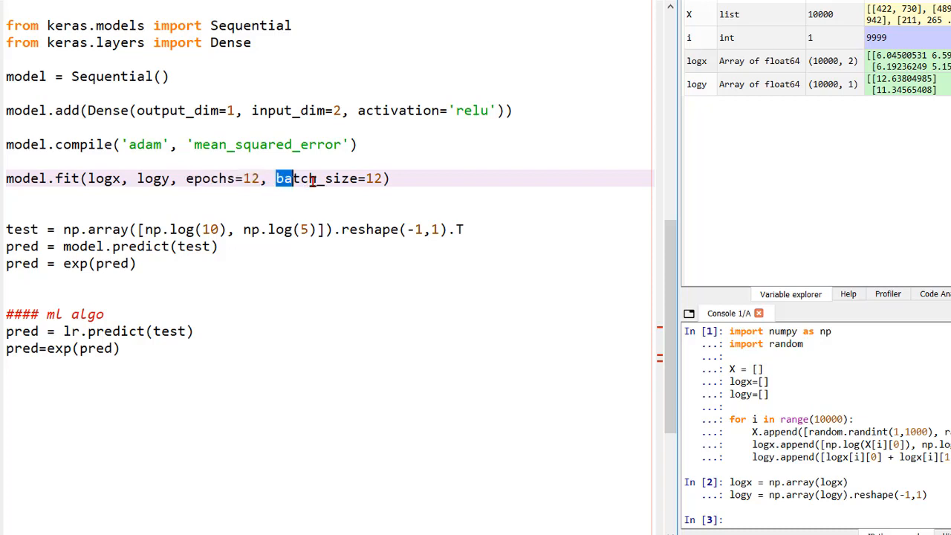
{"action": "double_click", "coordinate": [327, 178]}
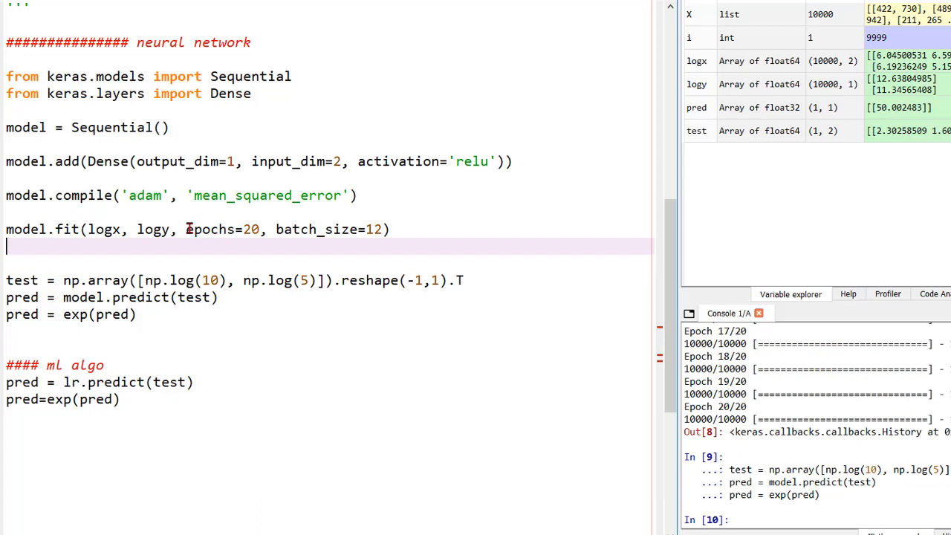
{"action": "double_click", "coordinate": [222, 229]}
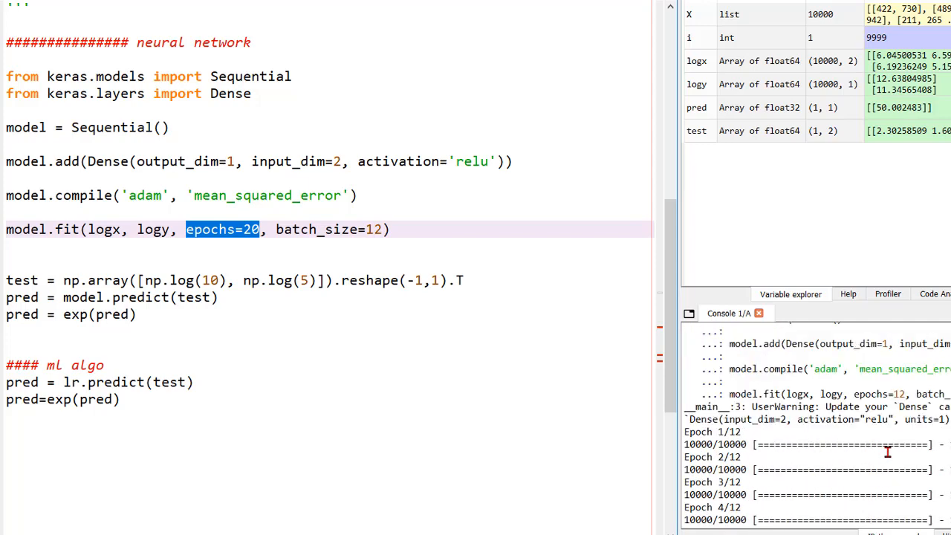
{"action": "scroll", "scroll_direction": "down", "scroll_amount": 3}
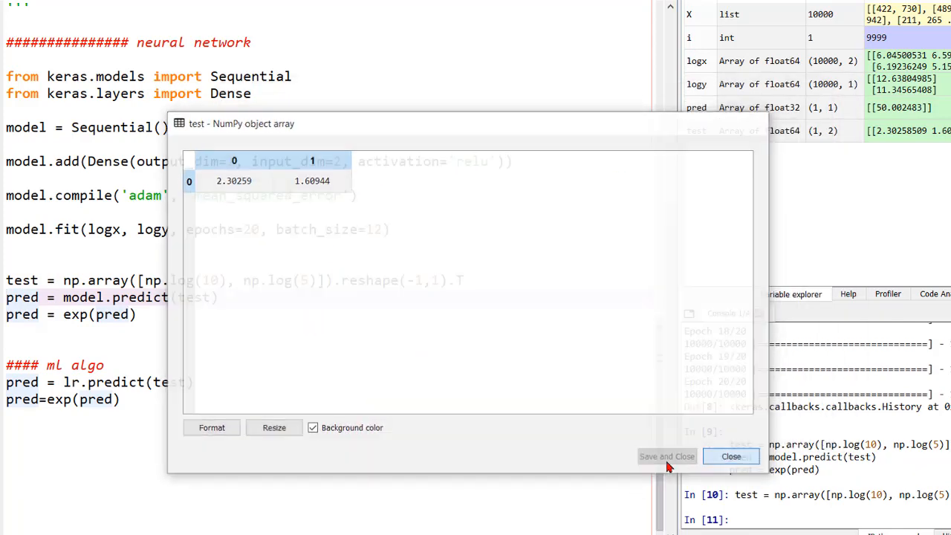
Close the test array view and rerun the three prediction lines for 10 and 5
{"action": "left_click", "coordinate": [731, 456]}
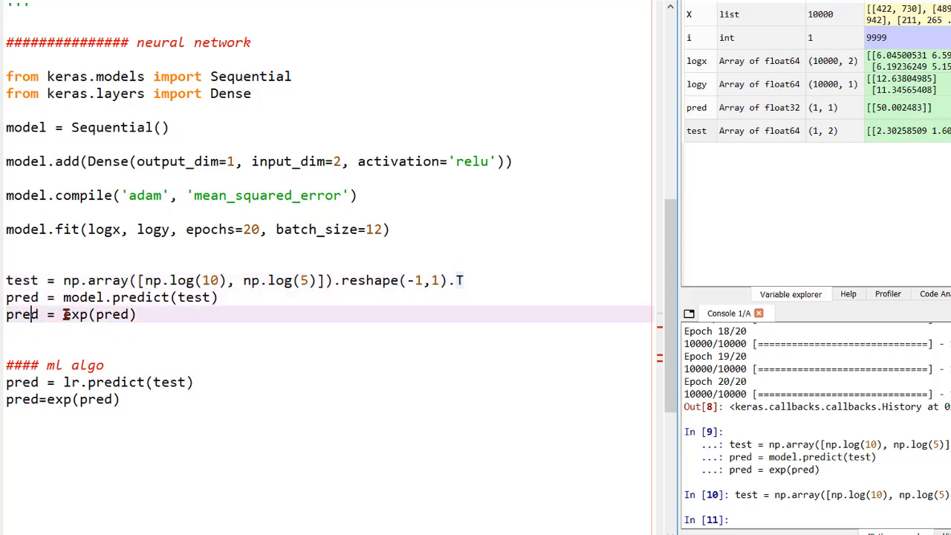
{"action": "double_click", "coordinate": [75, 314]}
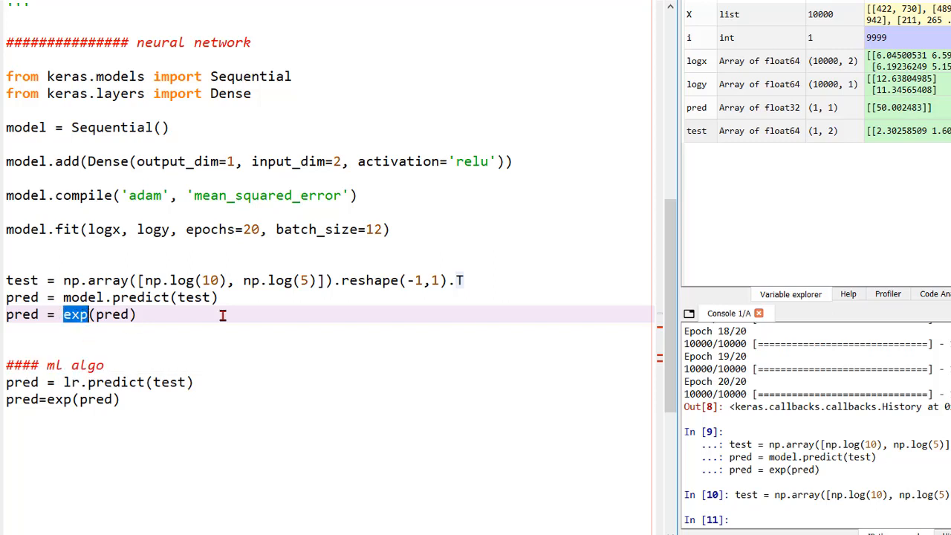
{"action": "left_click", "coordinate": [11, 263]}
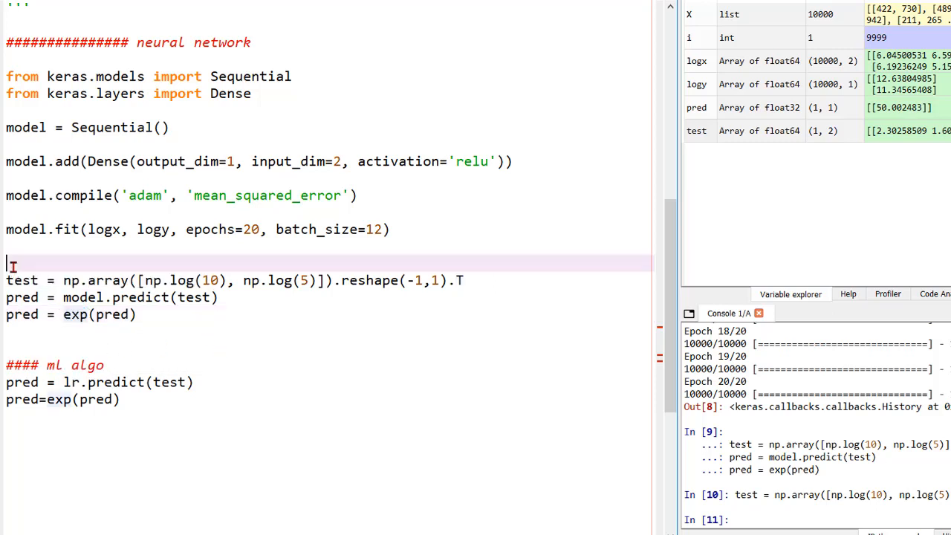
{"action": "left_click_drag", "start_coordinate": [6, 263], "coordinate": [136, 314]}
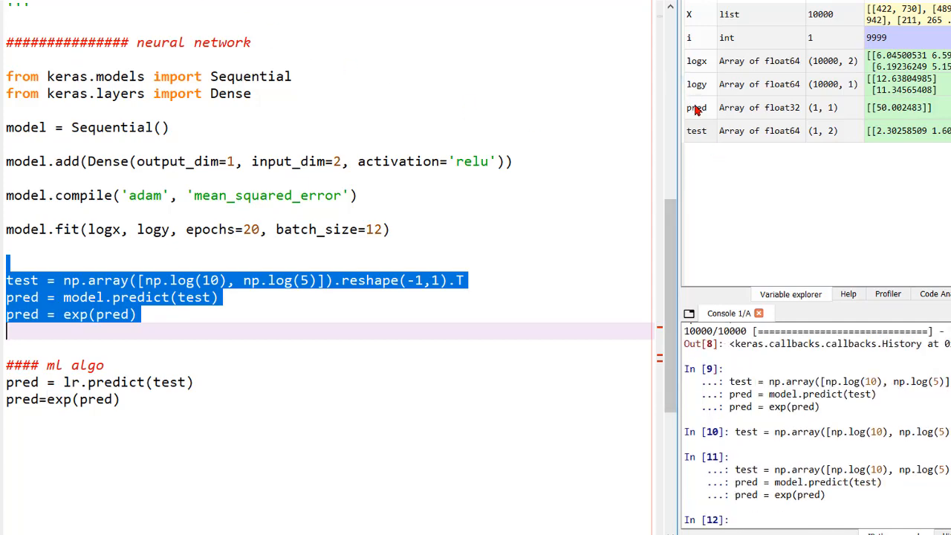
View pred, change np.log(10) to np.log(5), and rerun the prediction, giving about 25
{"action": "double_click", "coordinate": [696, 107]}
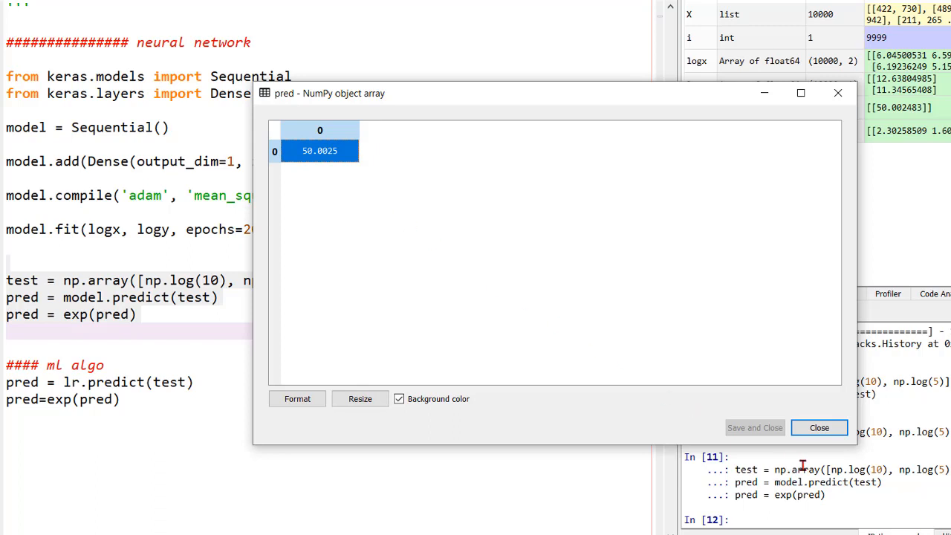
{"action": "left_click", "coordinate": [819, 428]}
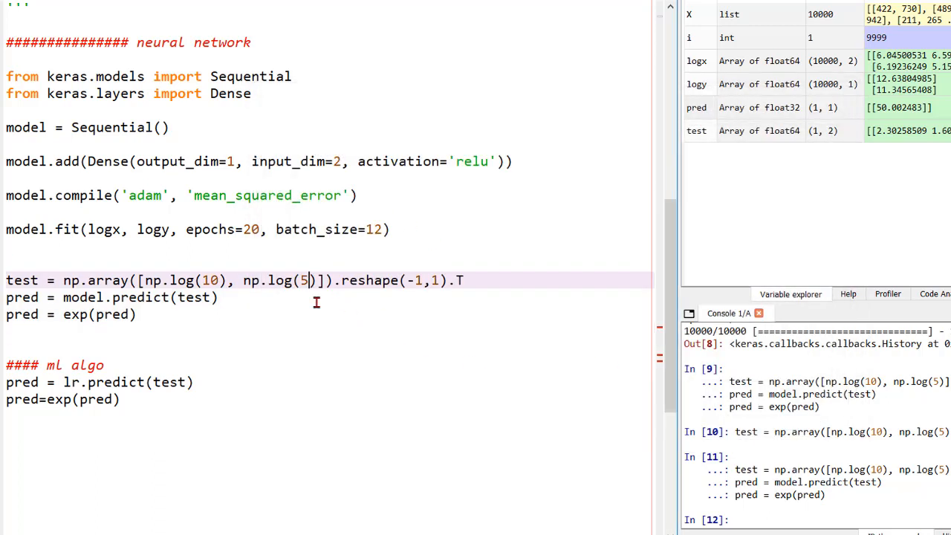
{"action": "mouse_move", "coordinate": [136, 298]}
{"action": "type", "text": "5"}
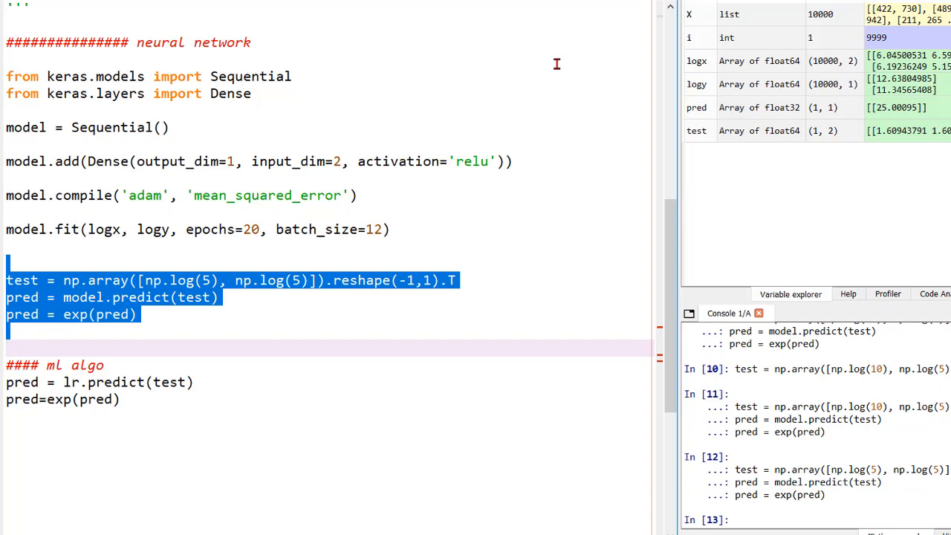
{"action": "double_click", "coordinate": [697, 107]}
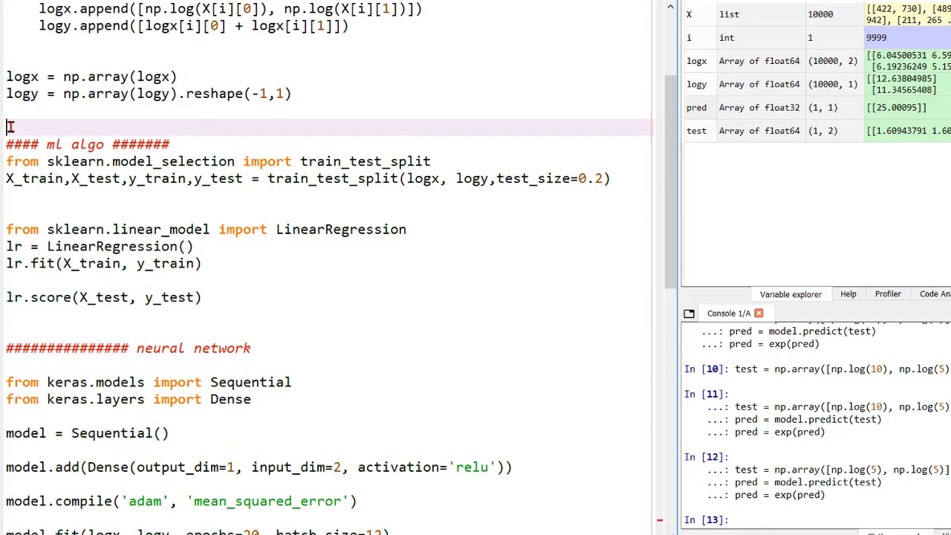
Run the train_test_split and LinearRegression block, scoring 1.0, then select its prediction lines
{"action": "left_click_drag", "start_coordinate": [8, 127], "coordinate": [37, 320]}
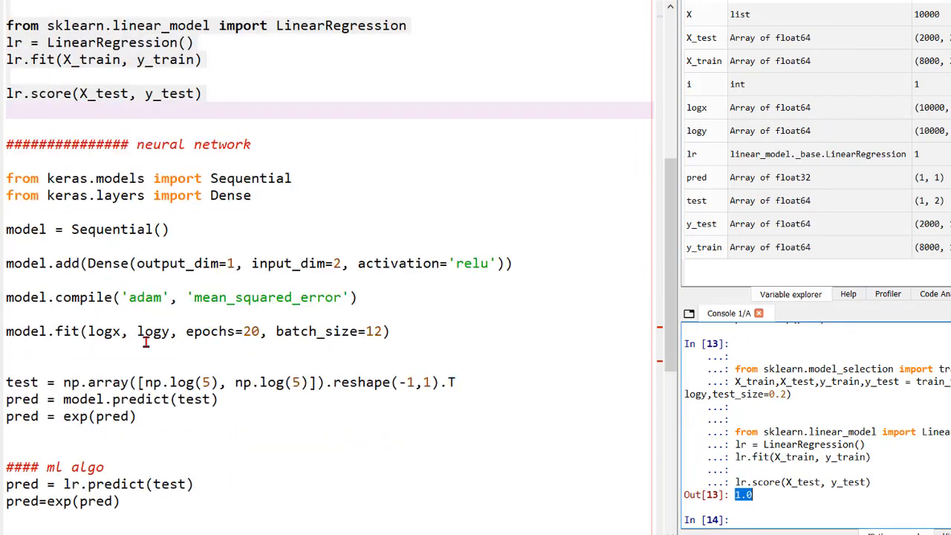
{"action": "scroll", "scroll_direction": "down", "scroll_amount": 3}
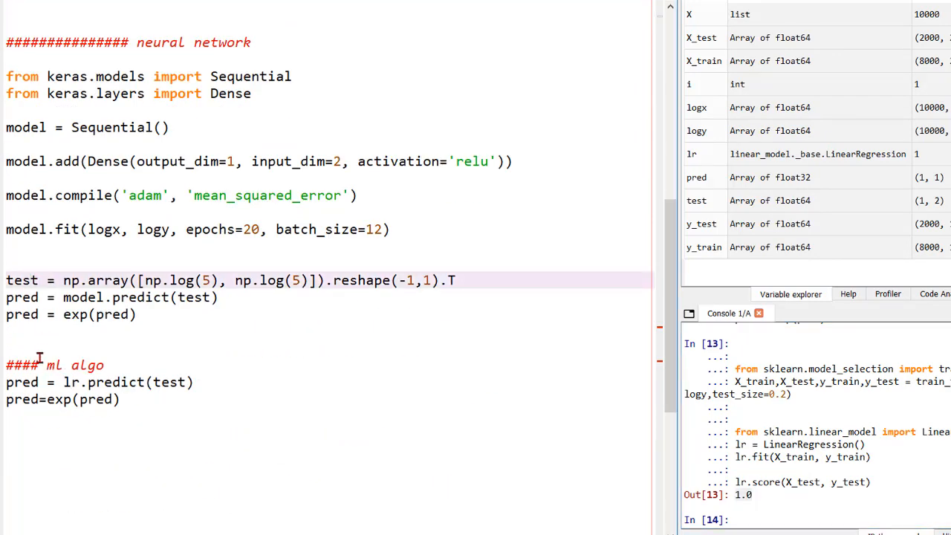
{"action": "left_click_drag", "start_coordinate": [6, 365], "coordinate": [119, 399]}
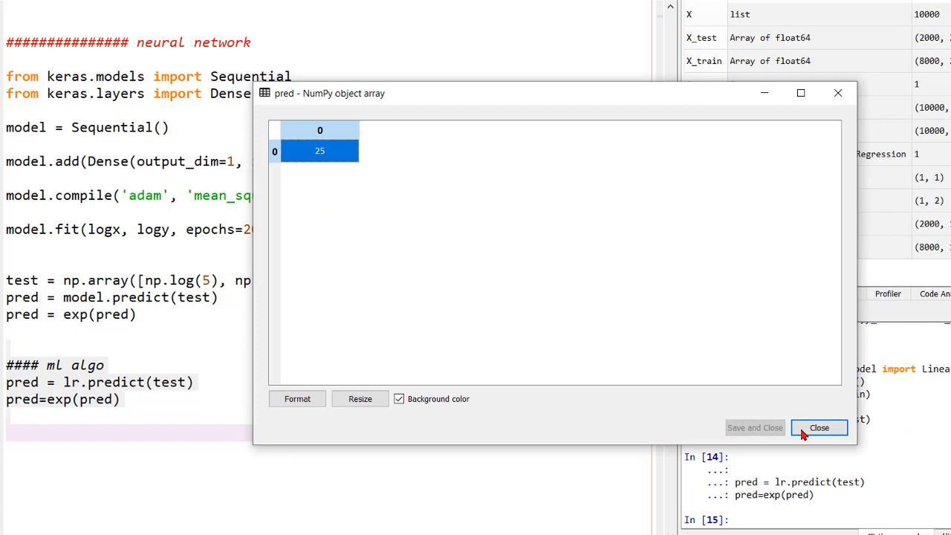
Run lr.predict for 5 and 5 giving 25, then for 10 and 5 giving 50
{"action": "left_click", "coordinate": [819, 428]}
{"action": "type", "text": "10"}
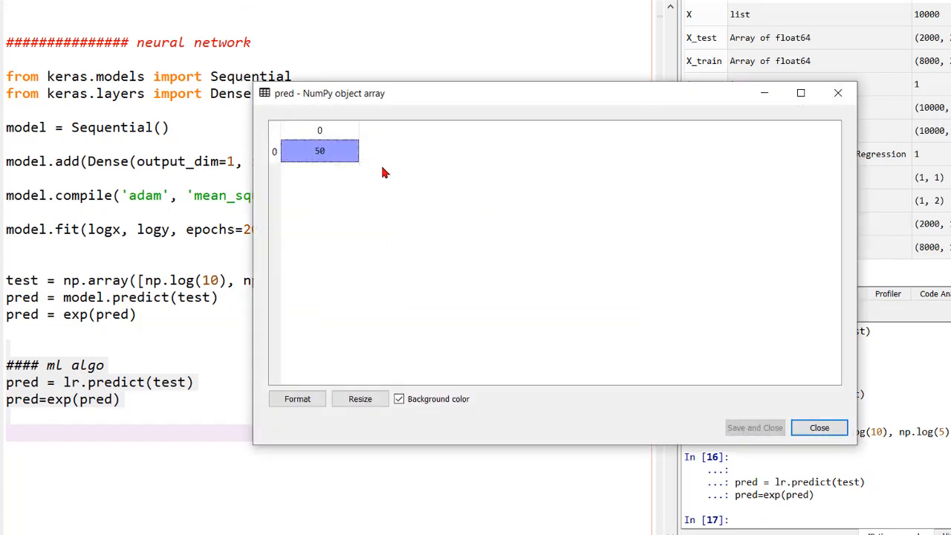
{"action": "mouse_move", "coordinate": [820, 428]}
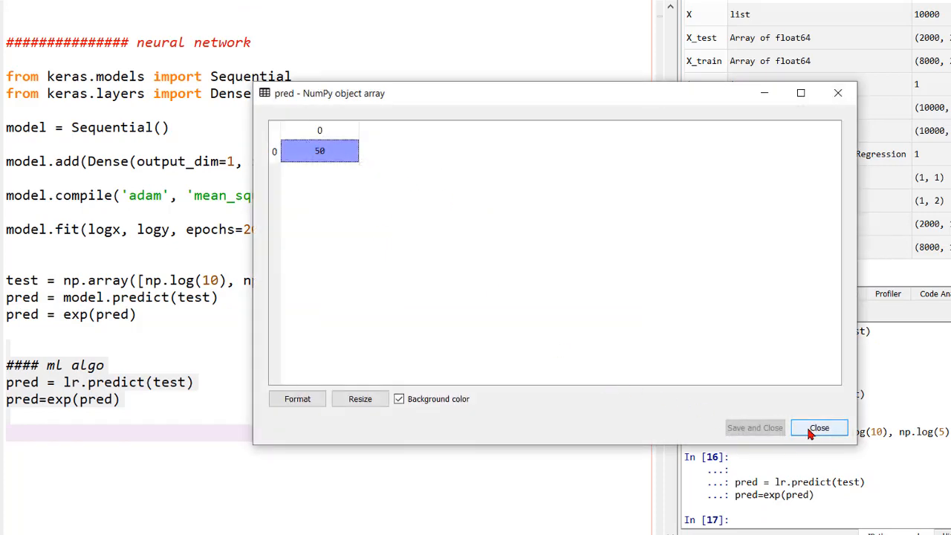
{"action": "left_click", "coordinate": [819, 427]}
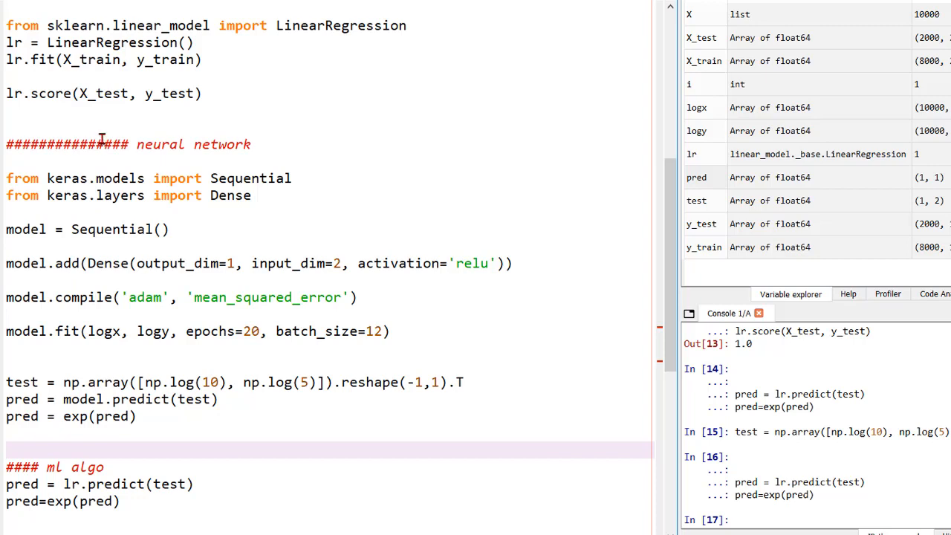
{"action": "scroll", "scroll_direction": "down", "scroll_amount": 3}
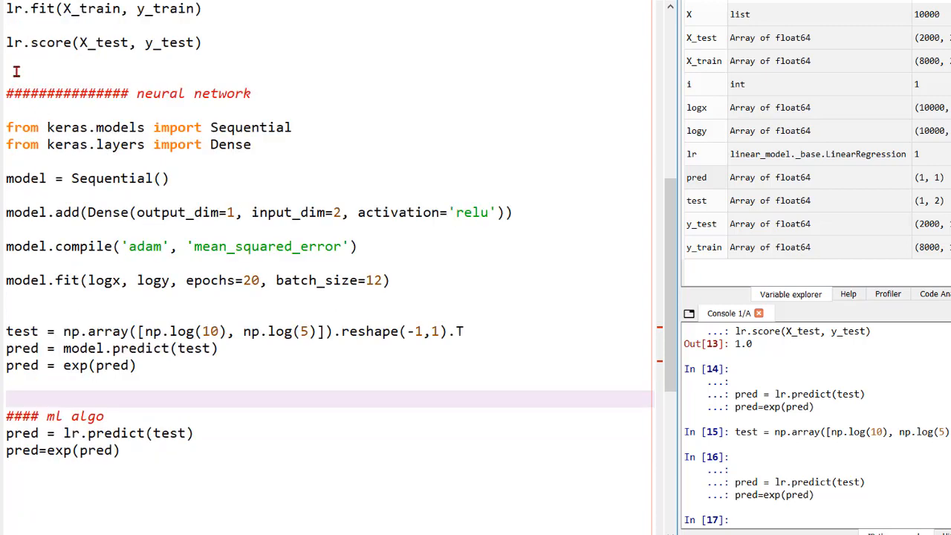